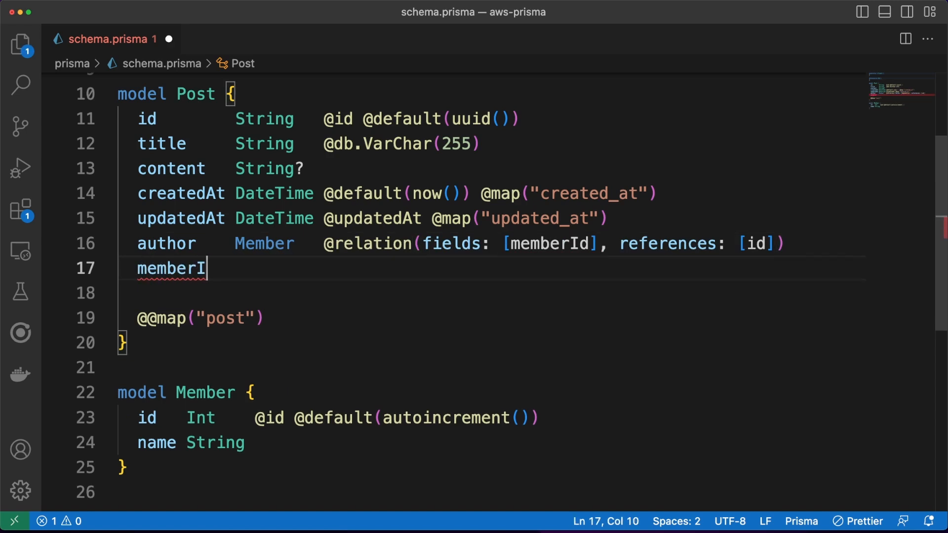
{"action": "type", "text": "d Int @map(\"mem\")"}
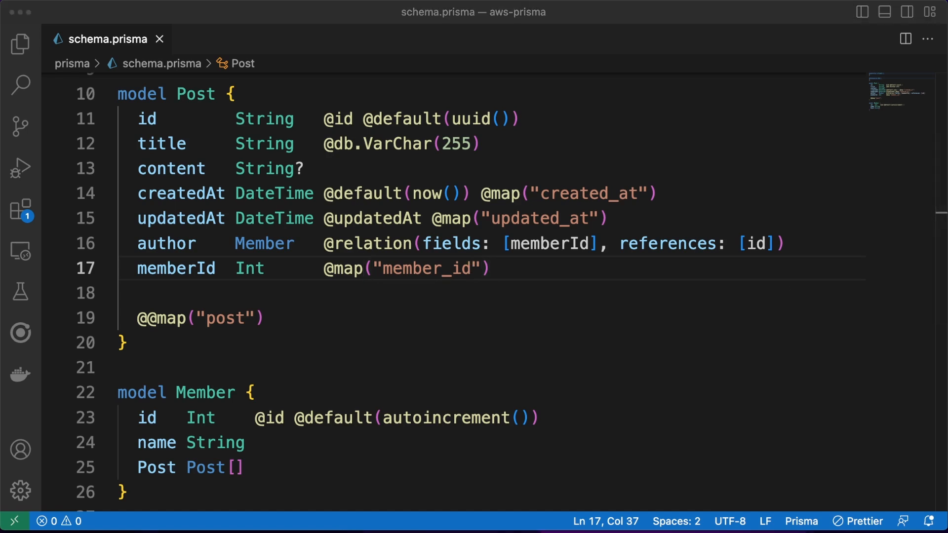
{"action": "type", "text": "categories  Post"}
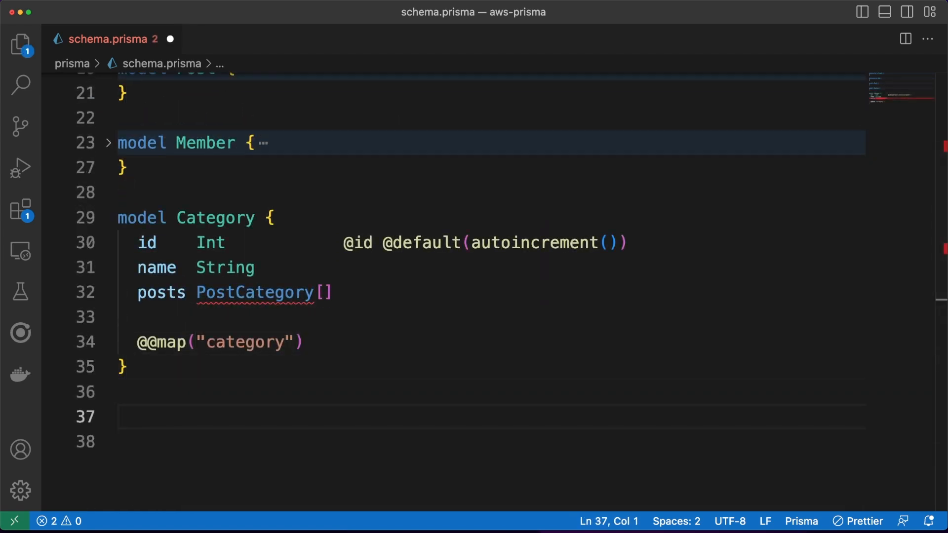
{"action": "scroll", "scroll_direction": "down", "scroll_amount": 3}
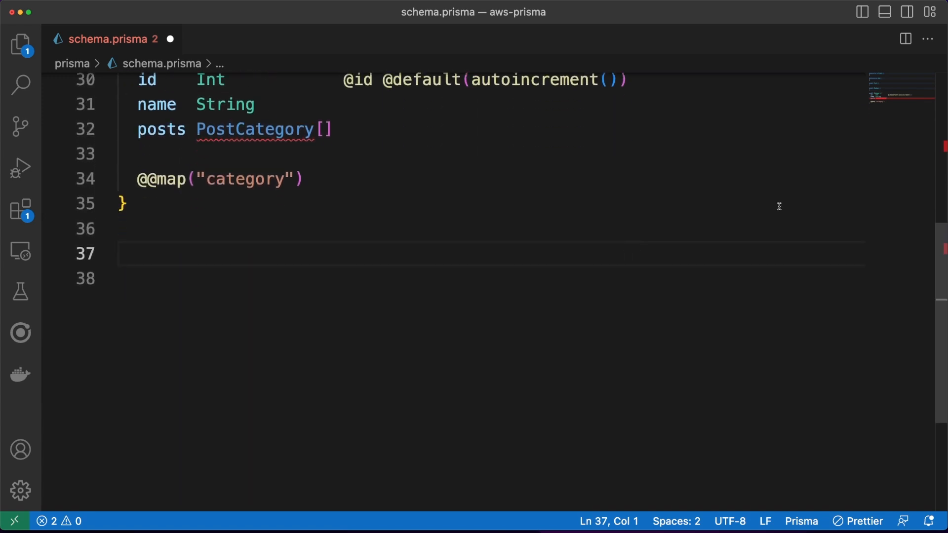
{"action": "type", "text": "model Postcategory {"}
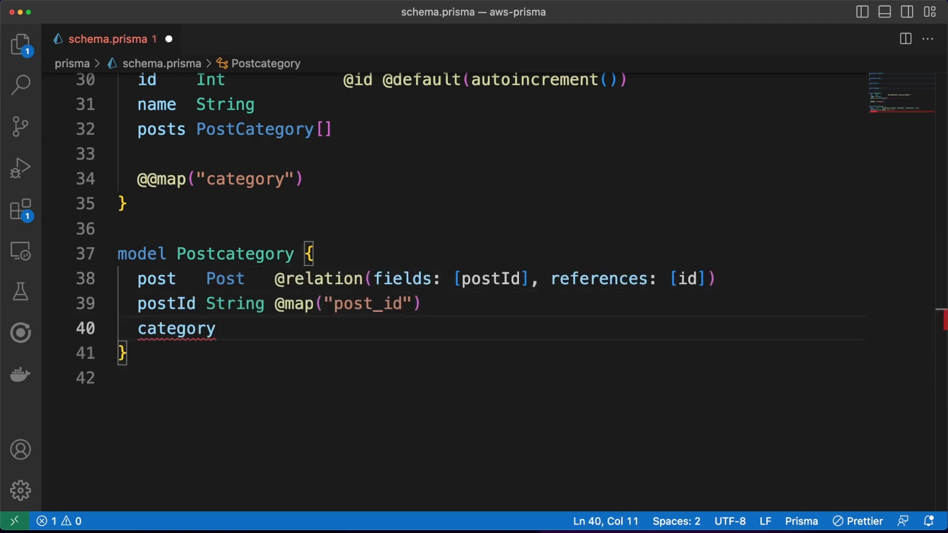
{"action": "type", "text": "Category"}
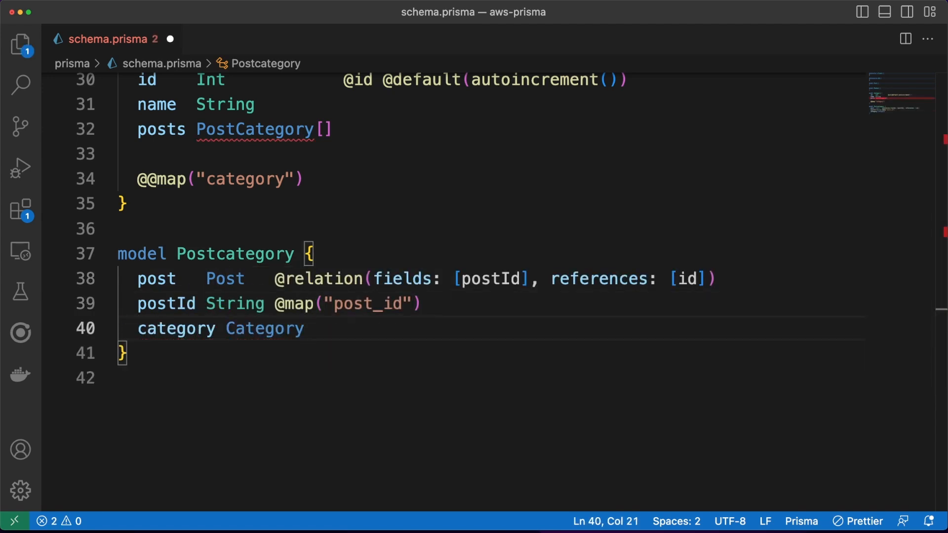
{"action": "type", "text": "categoryId], references: [id])"}
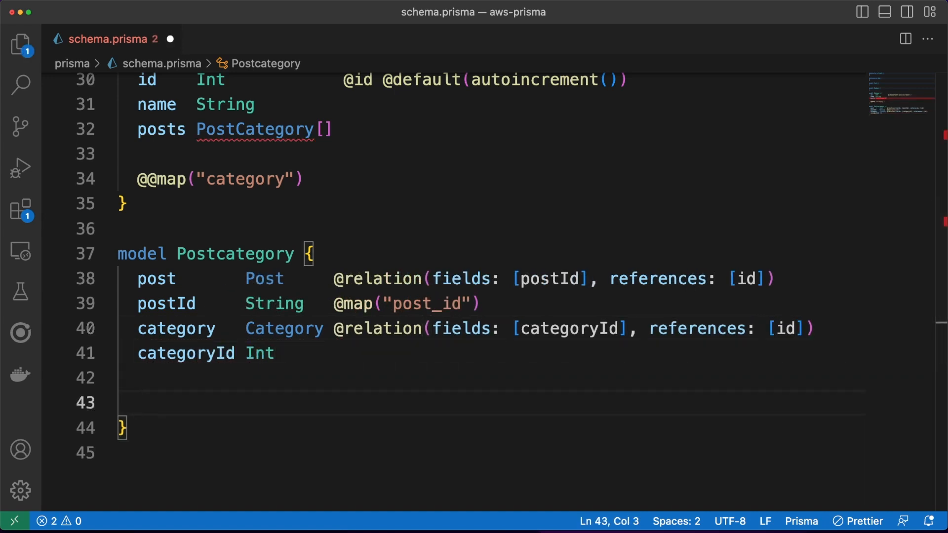
{"action": "type", "text": "@@id([postId])"}
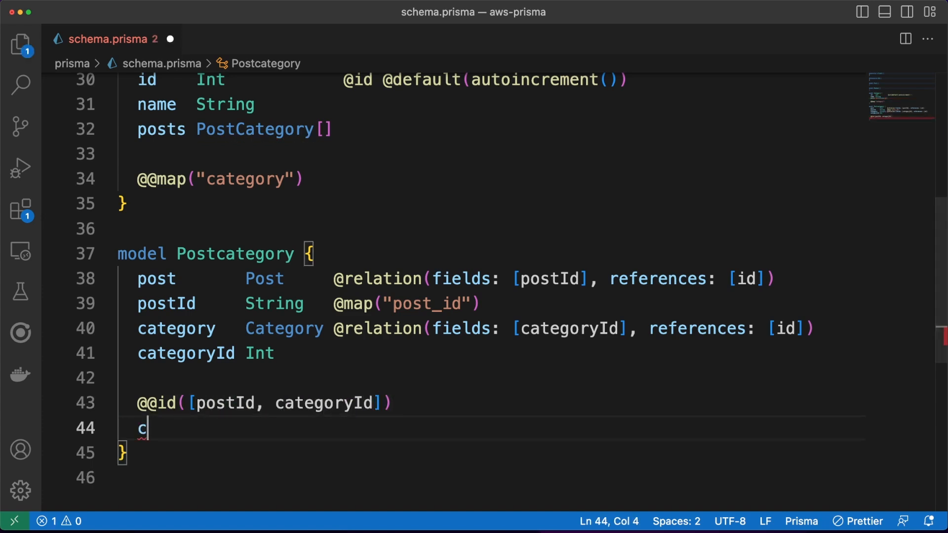
{"action": "type", "text": "@@map"}
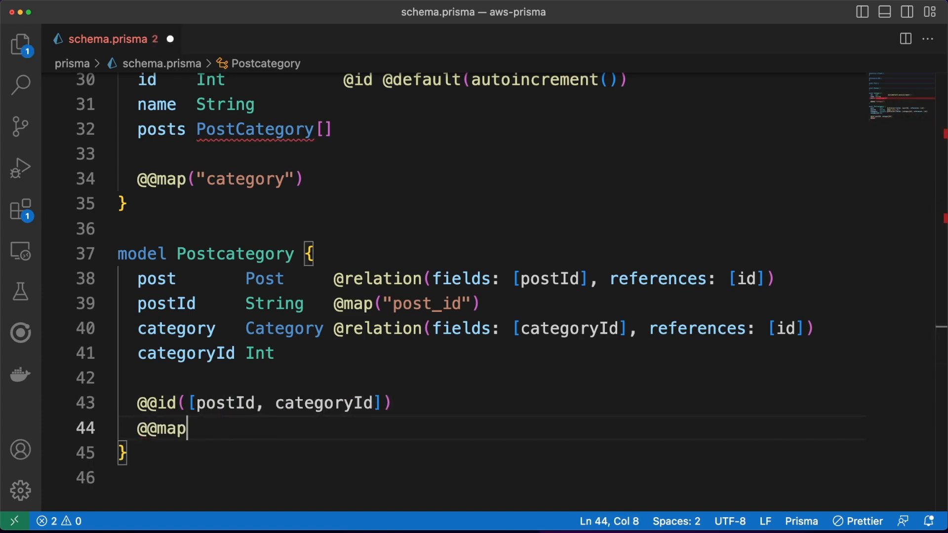
{"action": "type", "text": "(\"post_category\")"}
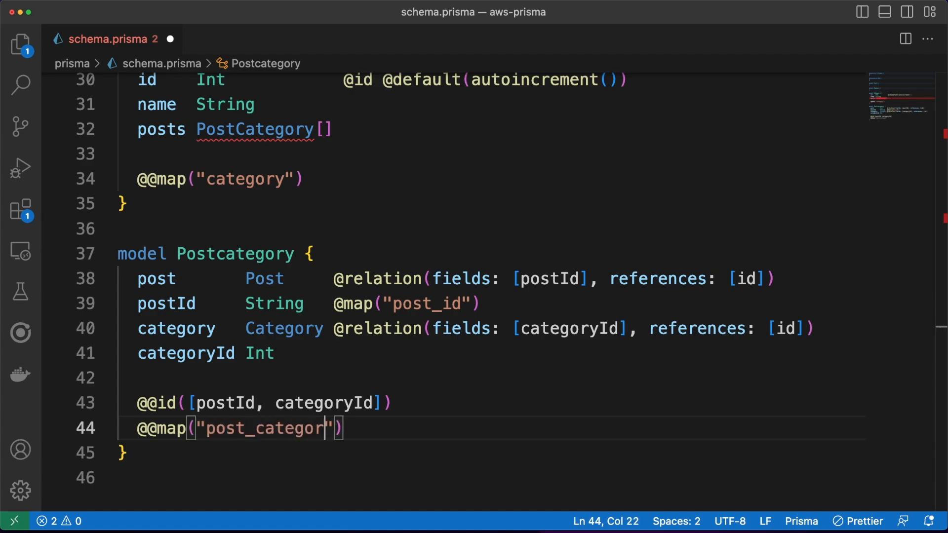
{"action": "type", "text": "y"}
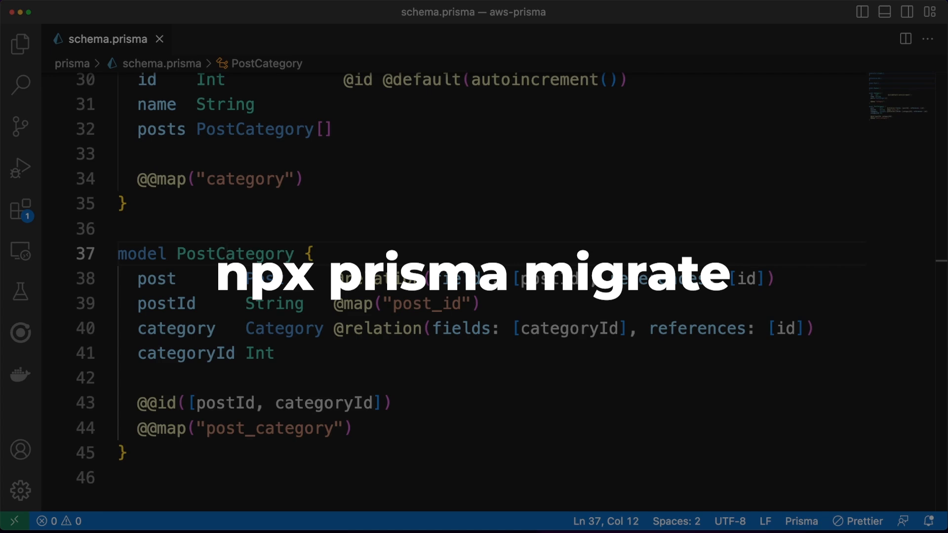
- Open index.ts from the Explorer sidebar
{"action": "left_click", "coordinate": [119, 157]}
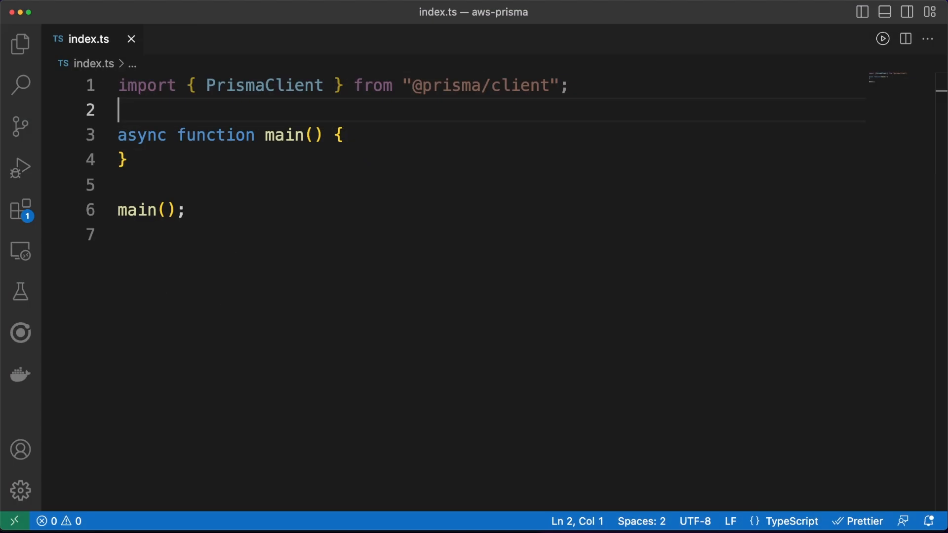
- Instantiate PrismaClient as prisma and create a member named "John" via prisma.member.create
{"action": "type", "text": "const prisma"}
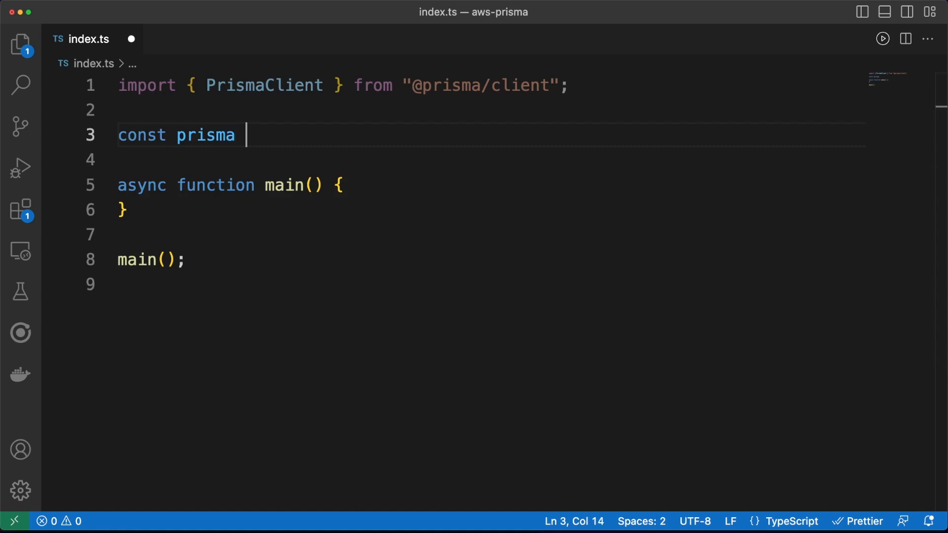
{"action": "type", "text": "= new PrismaClient();"}
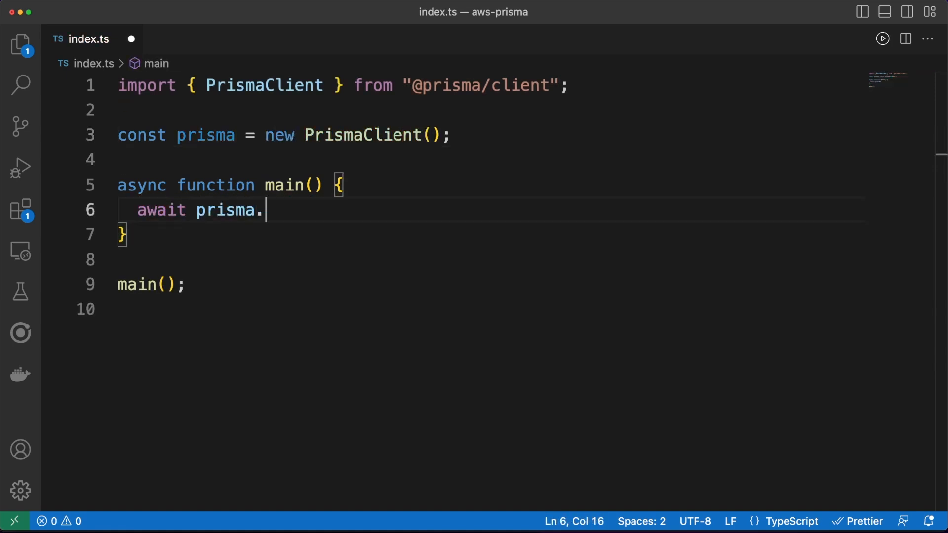
{"action": "key", "text": "ctrl+space"}
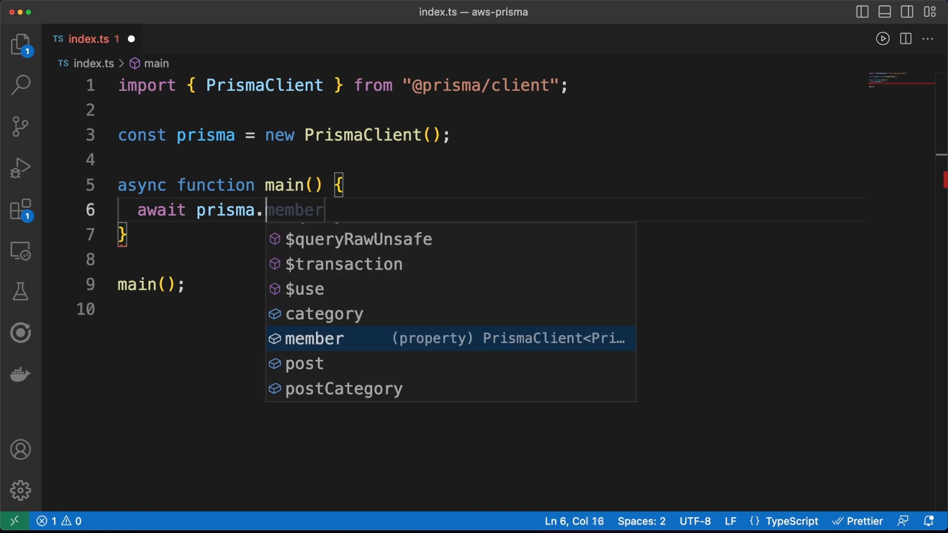
{"action": "type", "text": "member."}
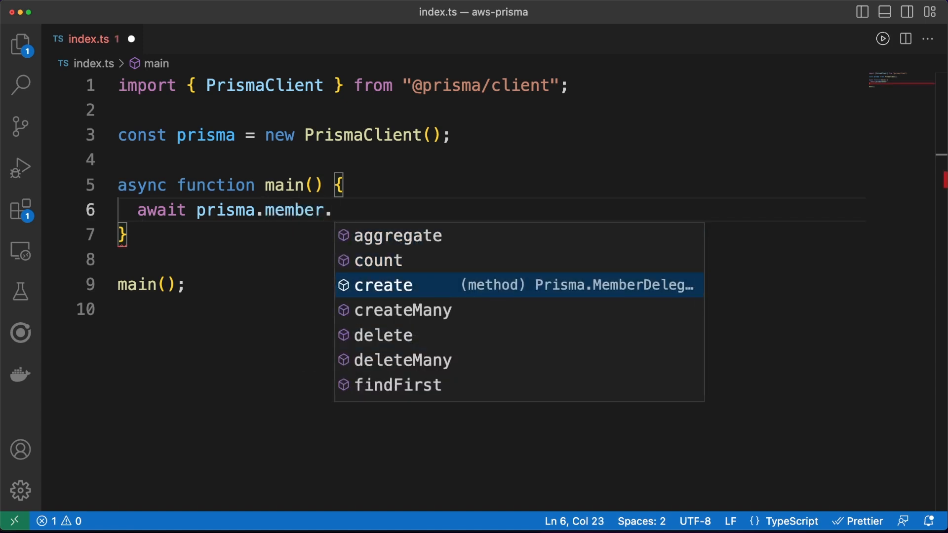
{"action": "scroll", "scroll_direction": "down", "scroll_amount": 3}
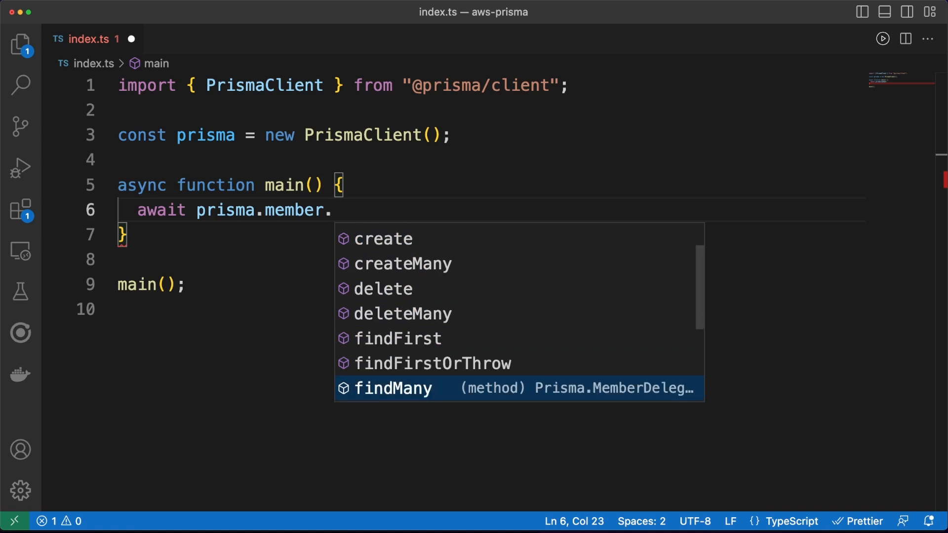
{"action": "scroll", "scroll_direction": "down", "scroll_amount": 3}
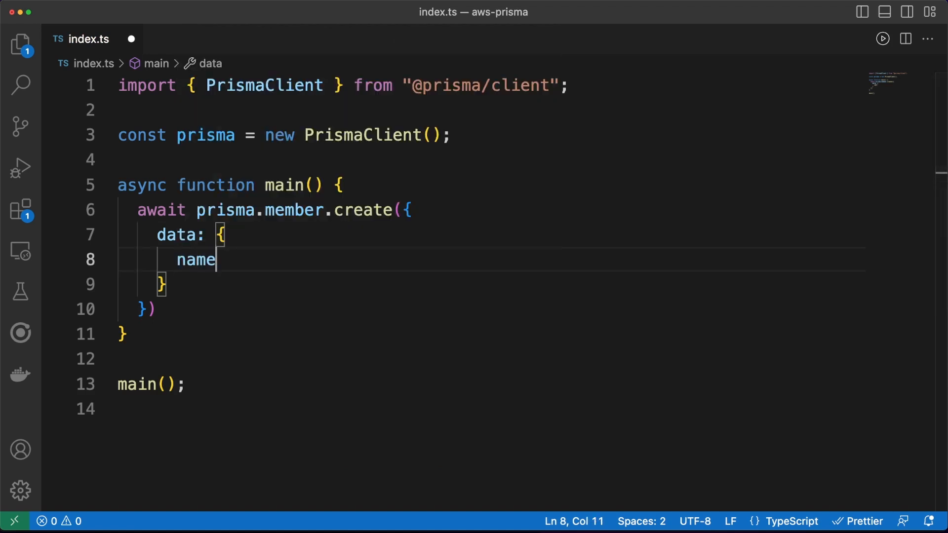
{"action": "type", "text": ": \"John\","}
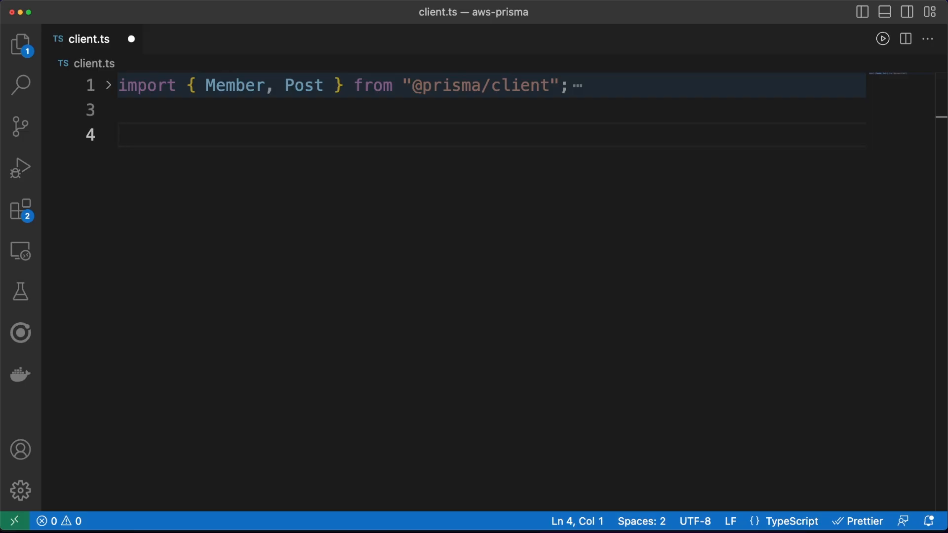
- Create a pg Pool connecting to database "awesome" on port 5432
{"action": "type", "text": "const pool ="}
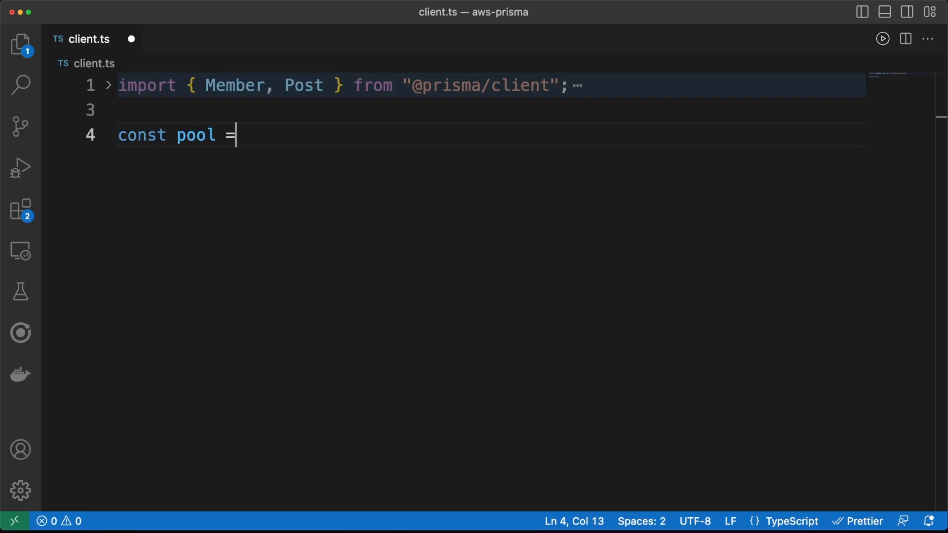
{"action": "type", "text": "new Pool()"}
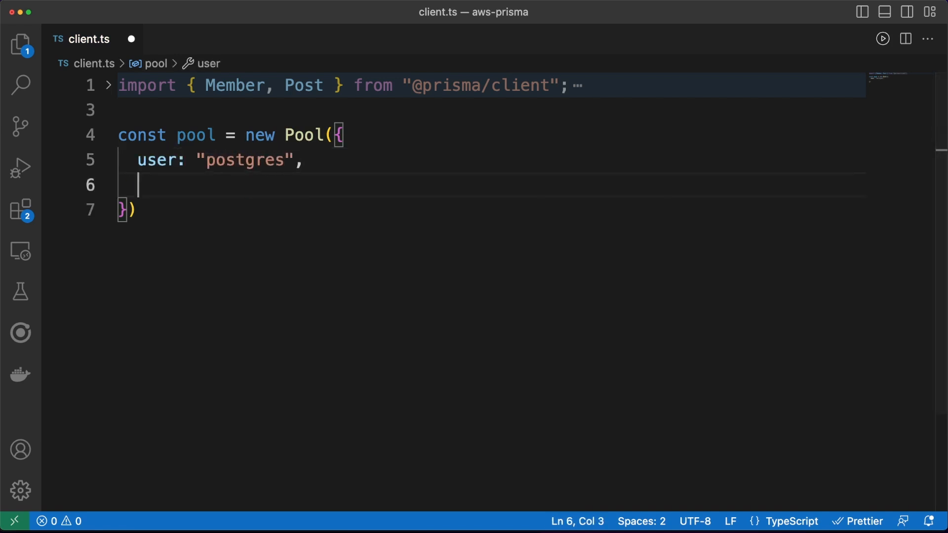
{"action": "type", "text": "database:"}
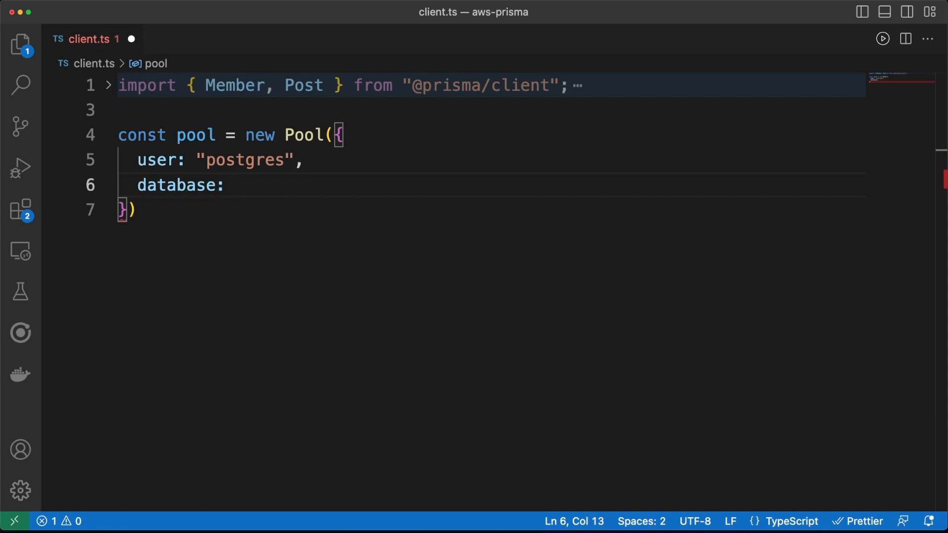
{"action": "type", "text": "\"awesome\","}
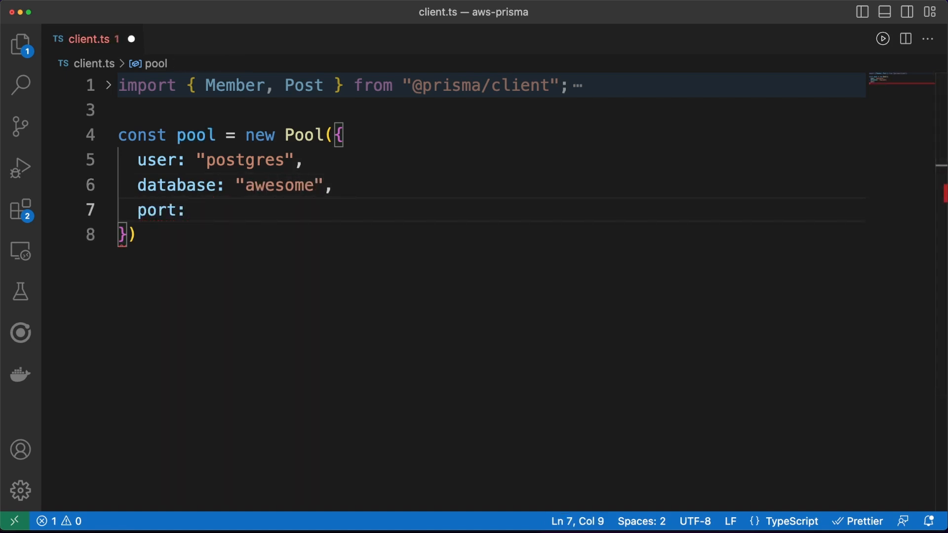
{"action": "type", "text": "5432"}
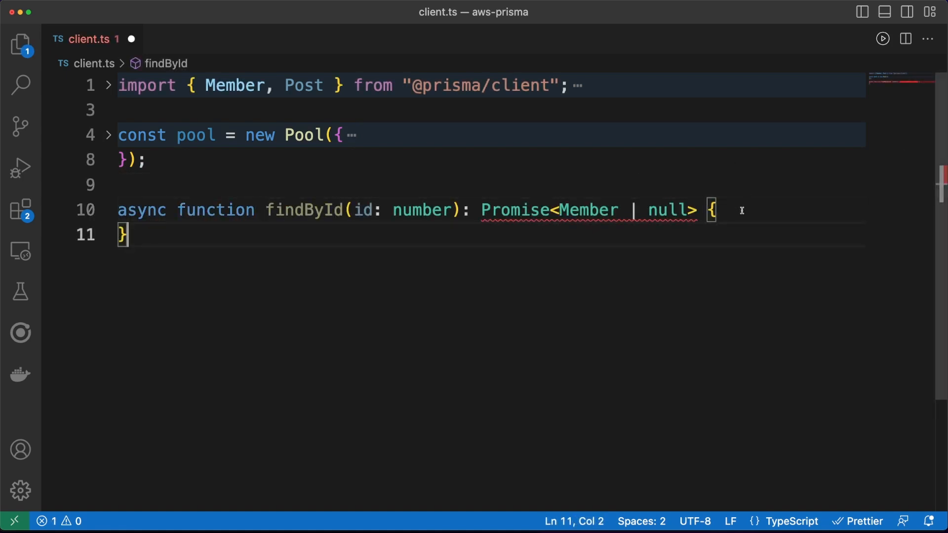
- Write a try/catch pool.query lookup returning the first row or null
{"action": "type", "text": "try {\\n\\n} catch (err) {\\nconsole.error(err);\\nreturn null;\\n}"}
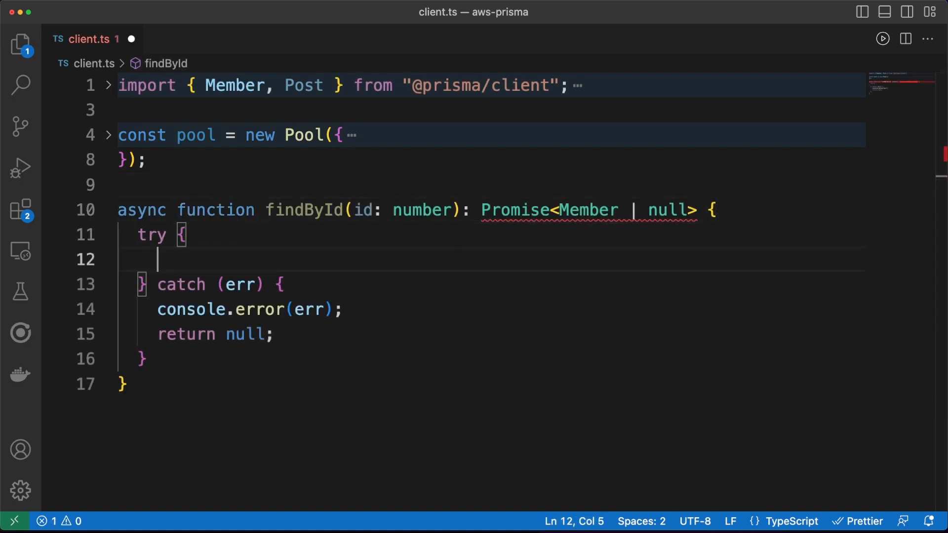
{"action": "type", "text": "const response = await pool.query("}
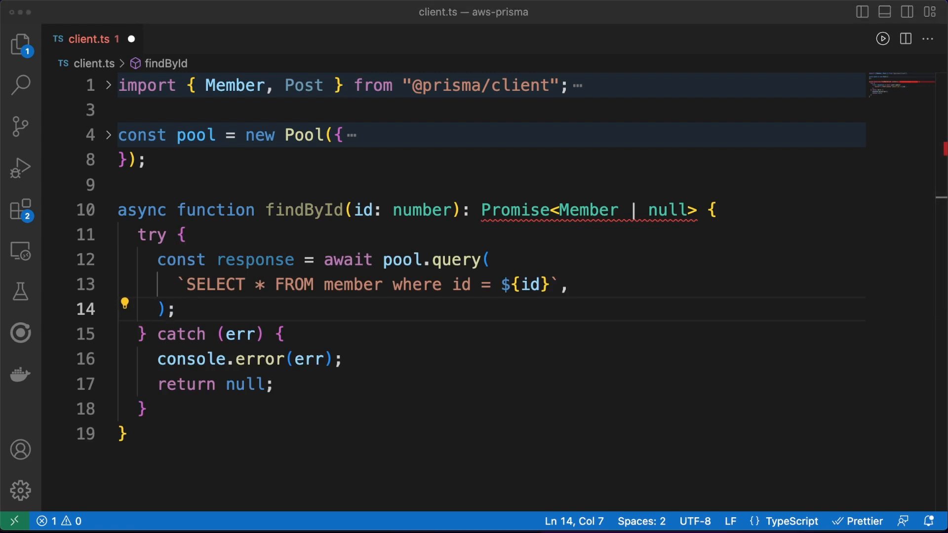
{"action": "type", "text": "return response.rowCount > 0 ? response.rows[0] : null;"}
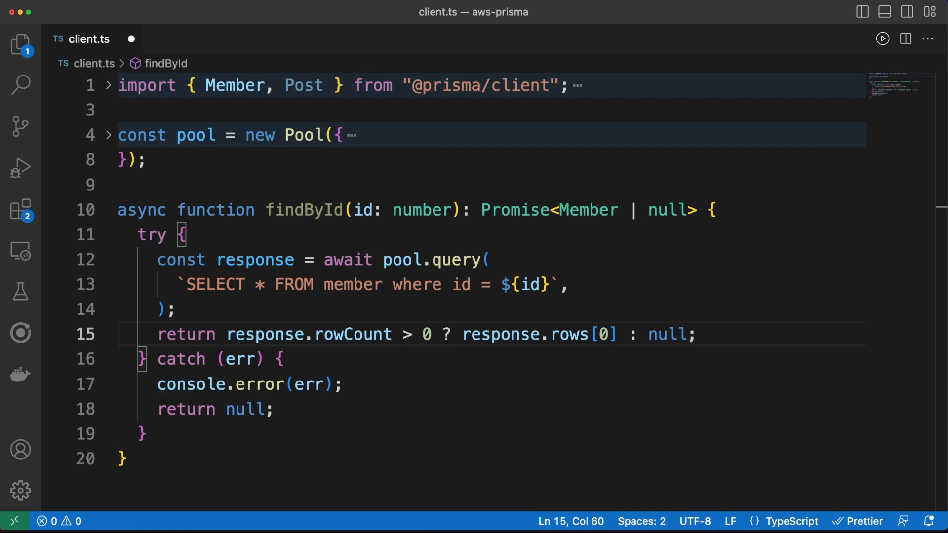
{"action": "left_click", "coordinate": [699, 334]}
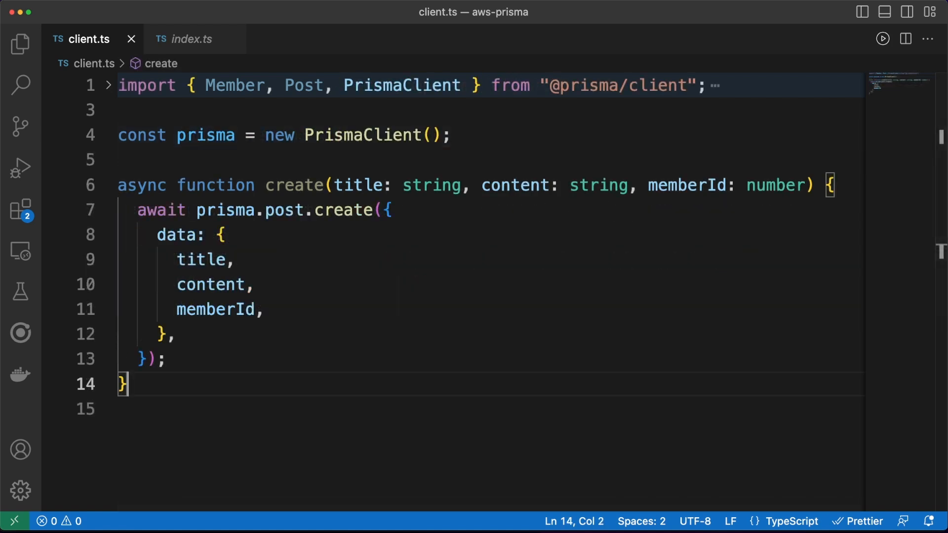
- In index.ts, try a prisma.member.findUnique call for id 1 inside main
{"action": "left_click", "coordinate": [190, 39]}
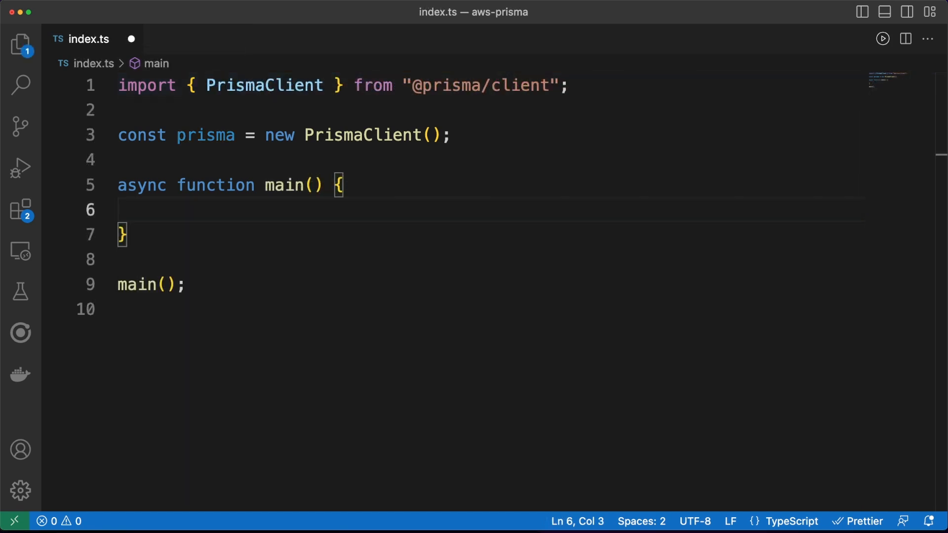
{"action": "type", "text": "const member = await p"}
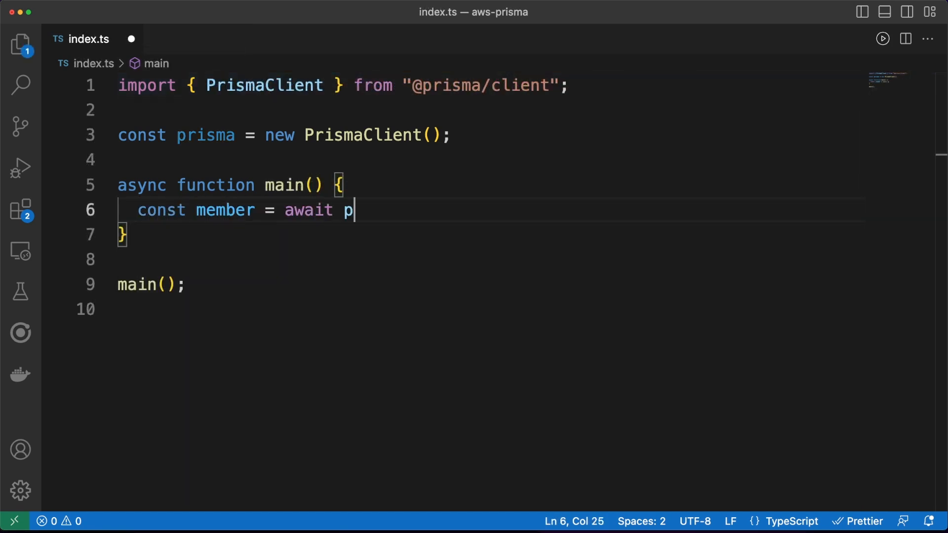
{"action": "type", "text": "risma.member.findUnique({"}
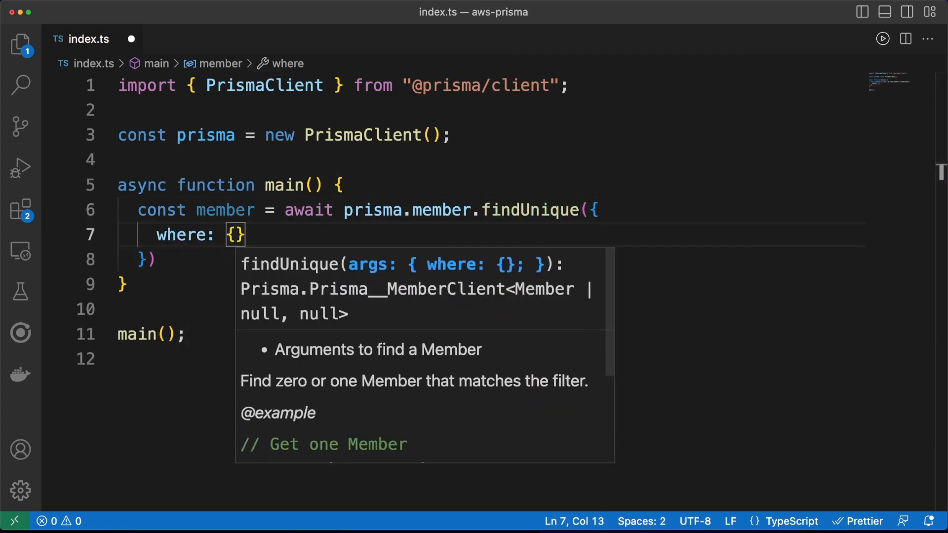
{"action": "type", "text": "id: 1,"}
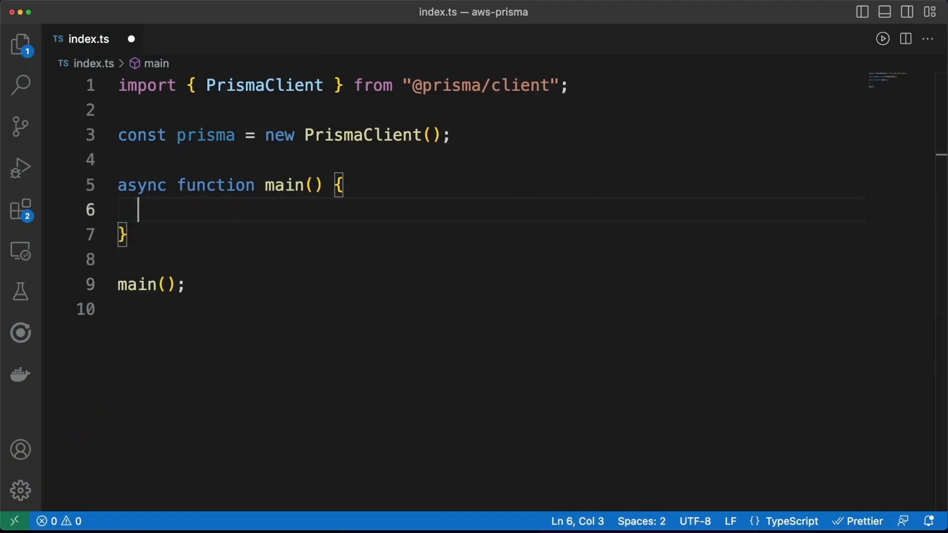
- Start a raw query in main: const result = await prisma.$queryRaw`SELECT `
{"action": "type", "text": "const result ="}
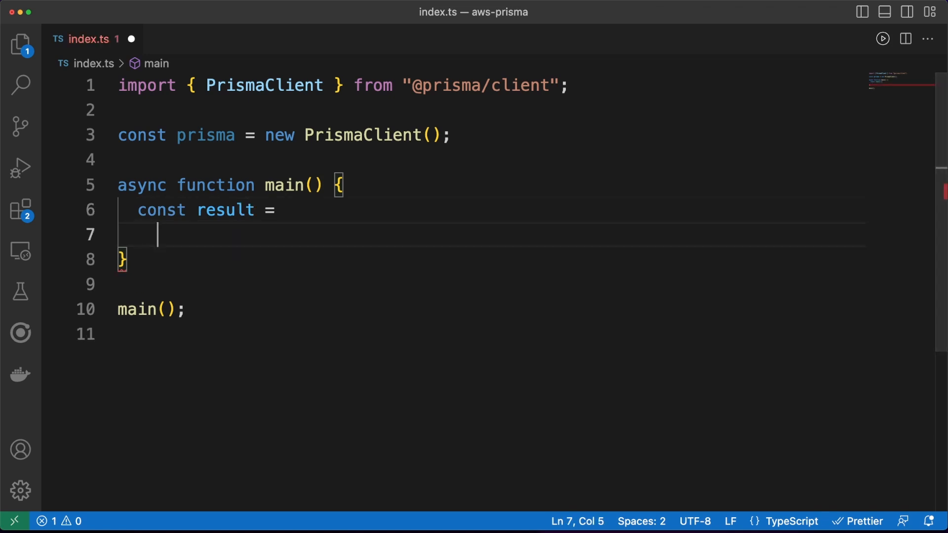
{"action": "type", "text": "await prisma."}
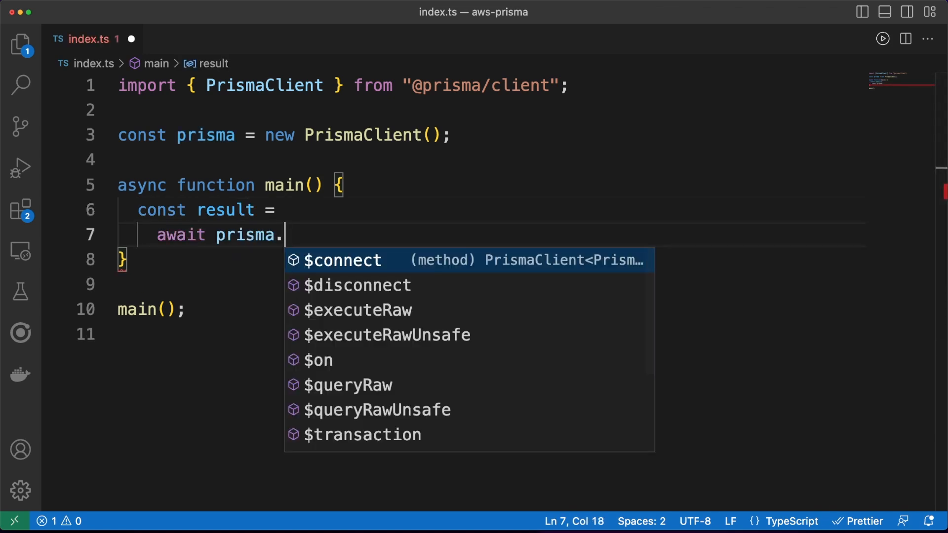
{"action": "type", "text": "$queryRaw`SELECT `"}
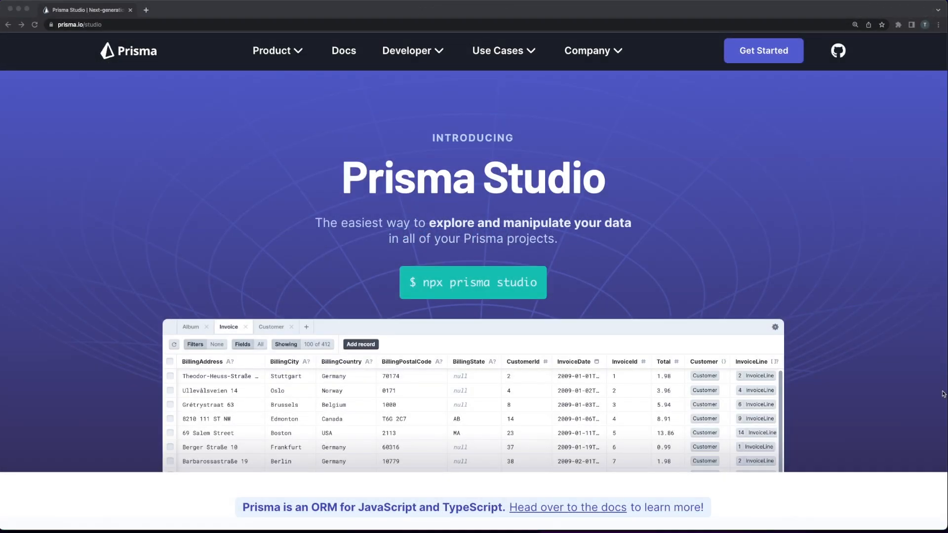
{"action": "mouse_move", "coordinate": [918, 384]}
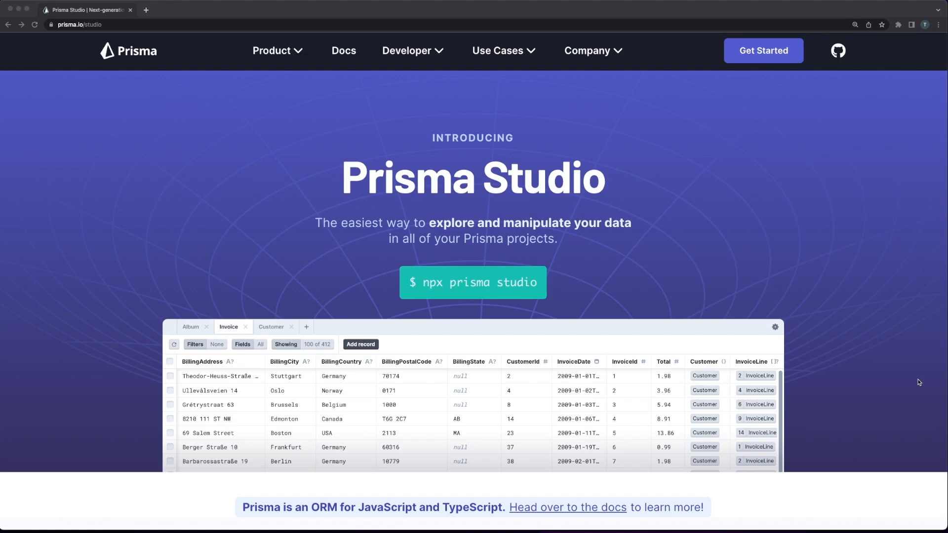
- Scroll the Prisma Studio page down to the Access relations and Safely edit in place sections
{"action": "scroll", "scroll_direction": "down", "scroll_amount": 3}
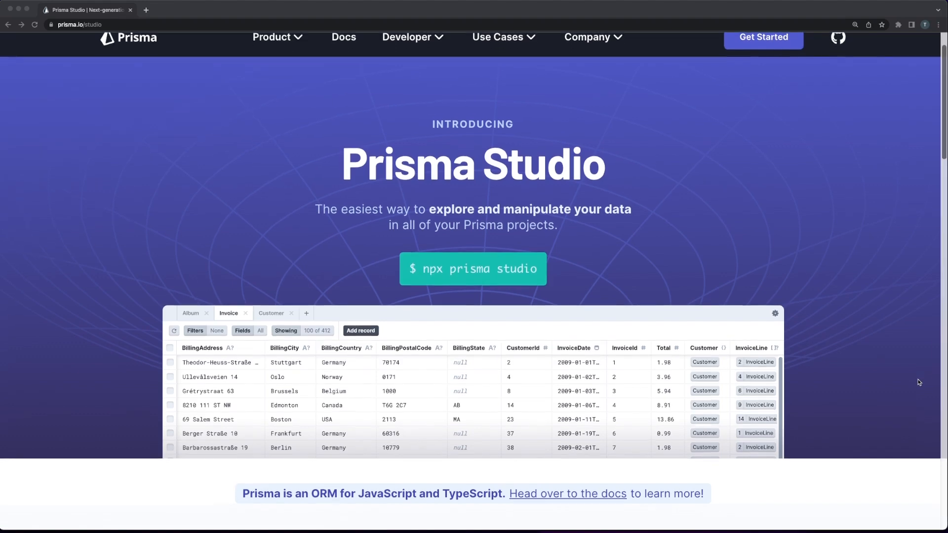
{"action": "scroll", "scroll_direction": "down", "scroll_amount": 3}
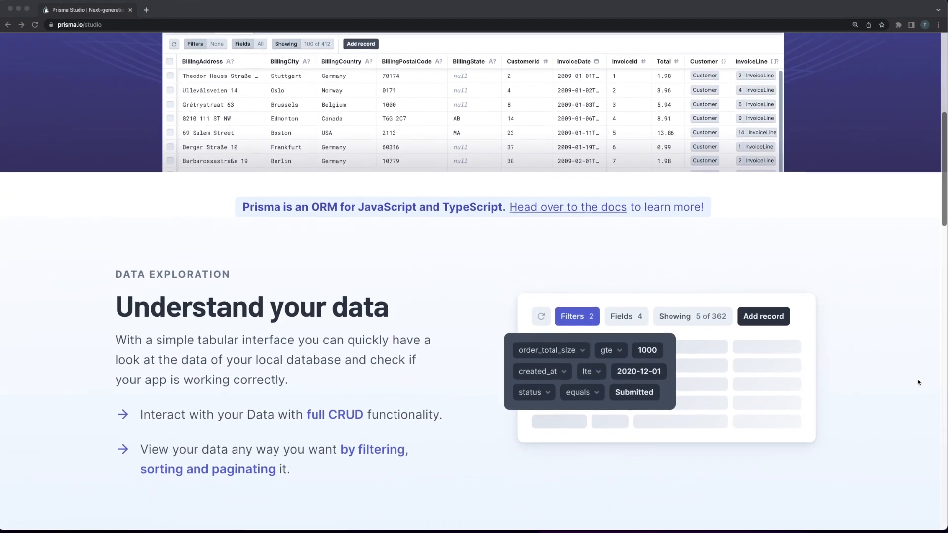
{"action": "scroll", "scroll_direction": "down", "scroll_amount": 3}
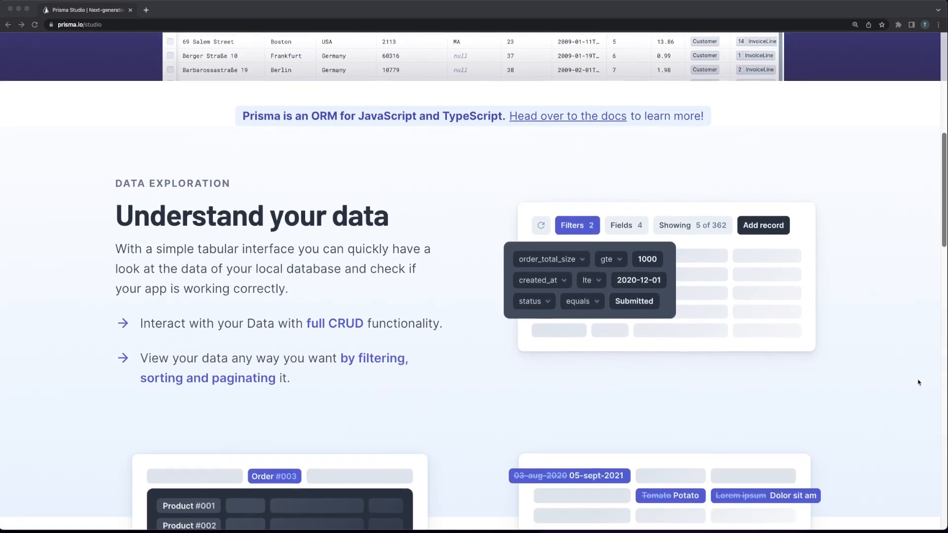
{"action": "scroll", "scroll_direction": "down", "scroll_amount": 3}
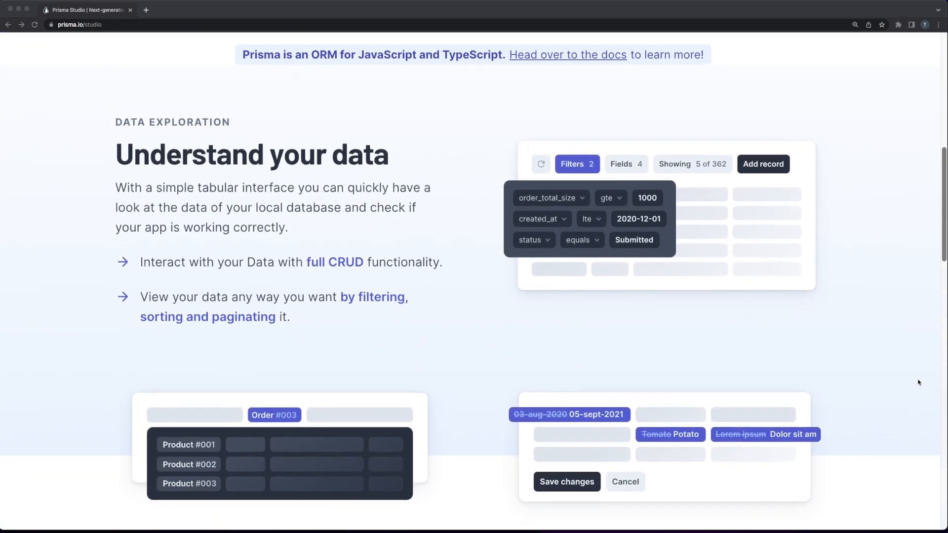
{"action": "scroll", "scroll_direction": "down", "scroll_amount": 3}
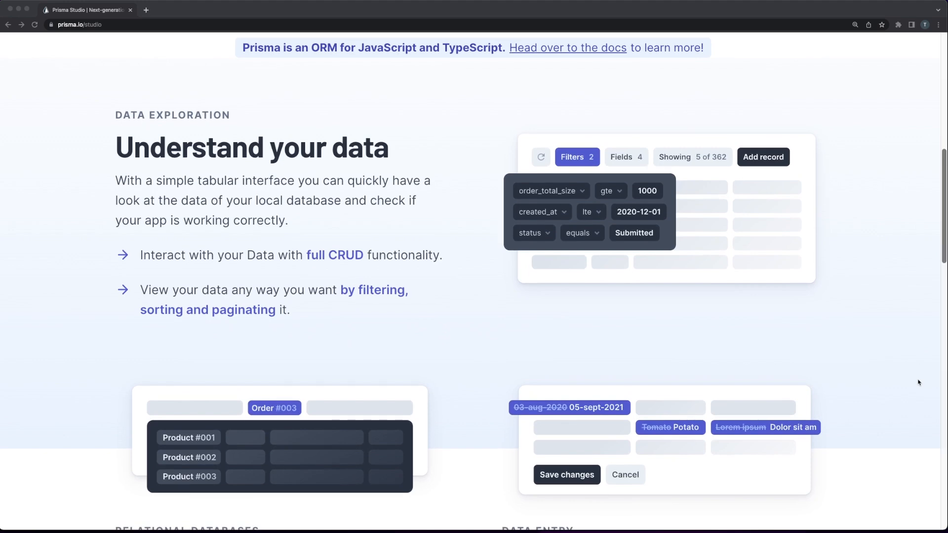
{"action": "scroll", "scroll_direction": "down", "scroll_amount": 3}
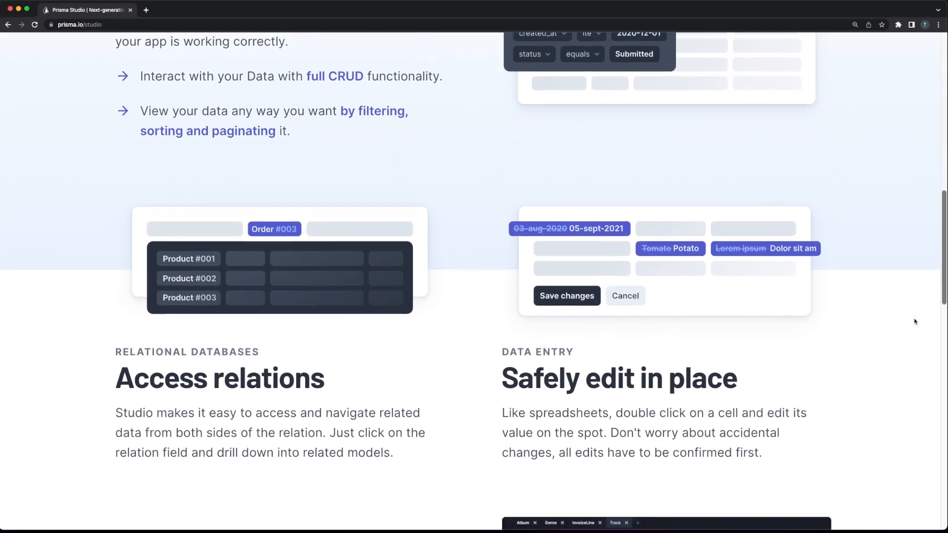
{"action": "scroll", "scroll_direction": "down", "scroll_amount": 3}
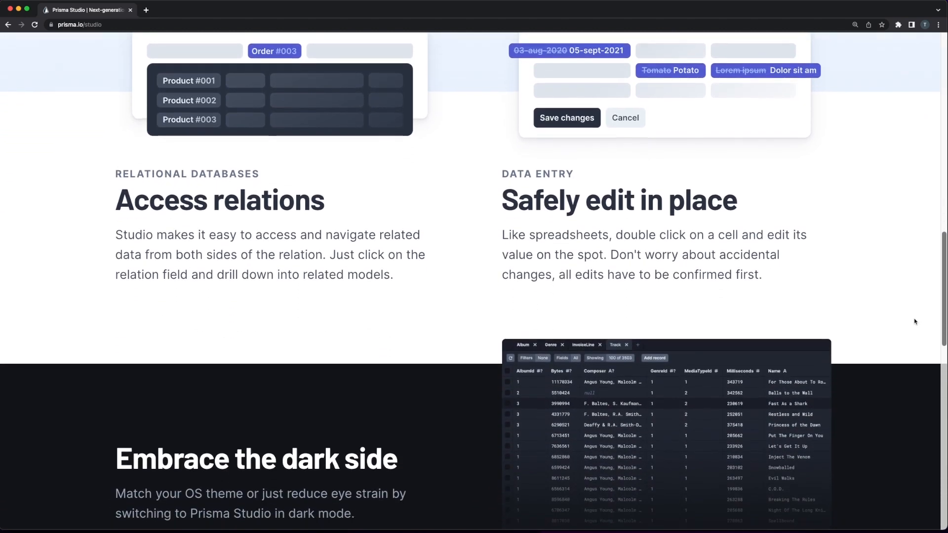
{"action": "scroll", "scroll_direction": "down", "scroll_amount": 3}
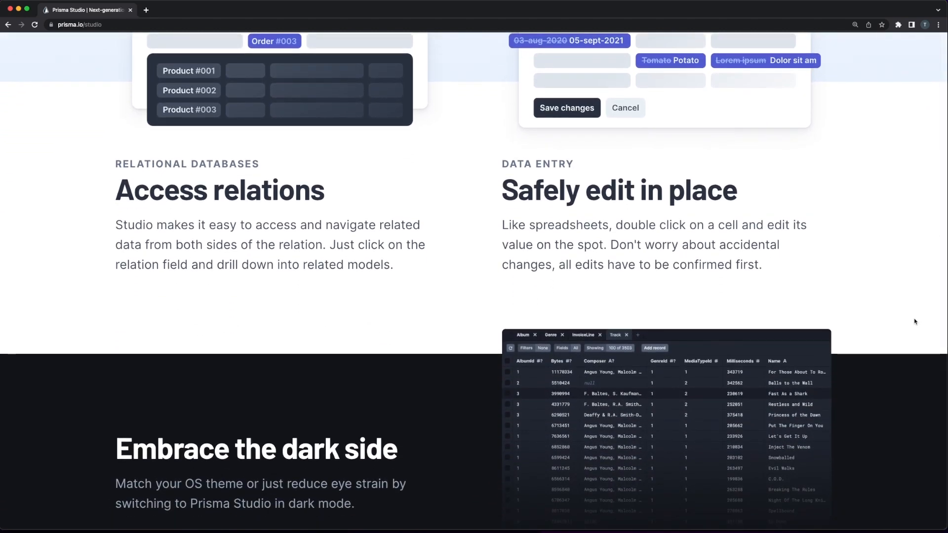